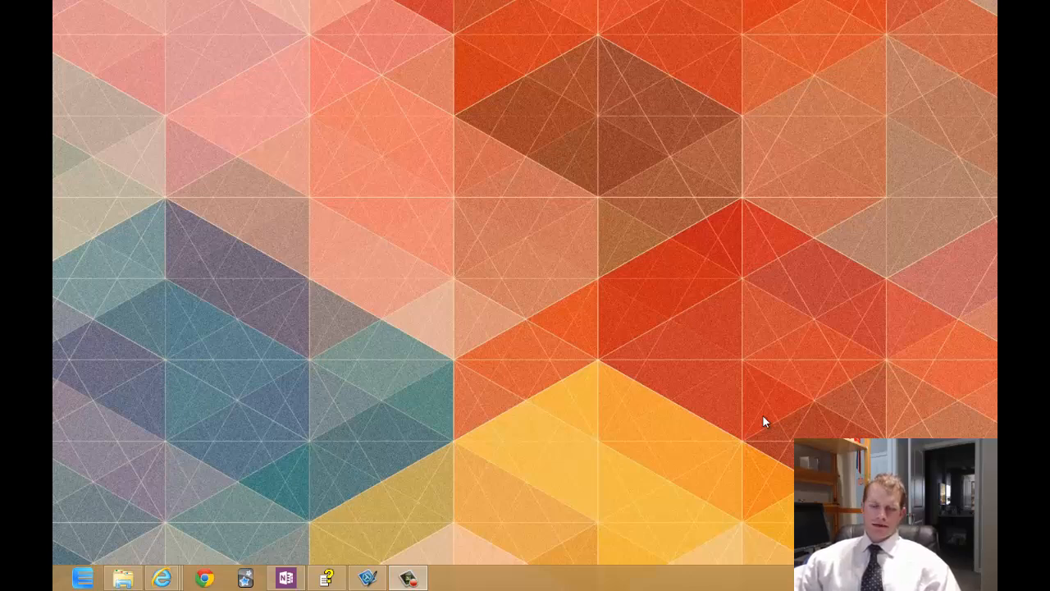
pyautogui.moveTo(503, 444)
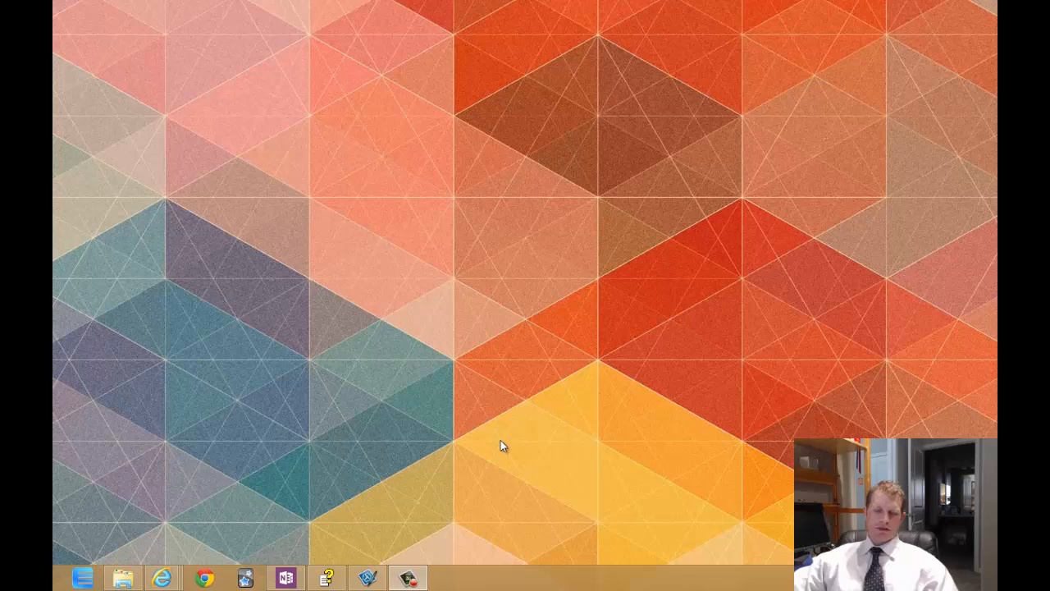
pyautogui.moveTo(262, 476)
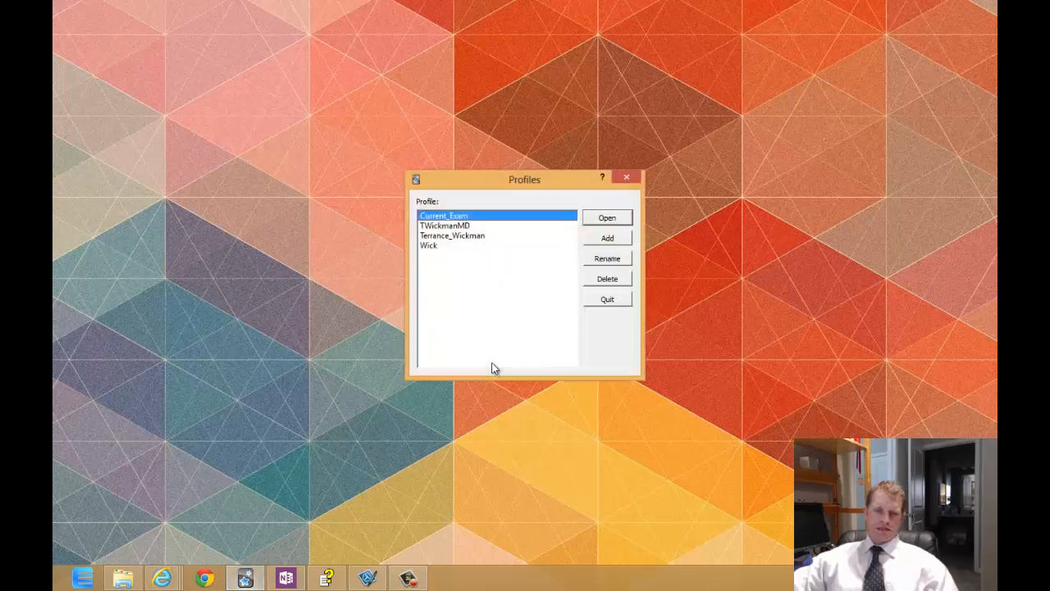
# Step: Enter the first user profile's deck list and bring up the Tools menu
pyautogui.click(608, 217)
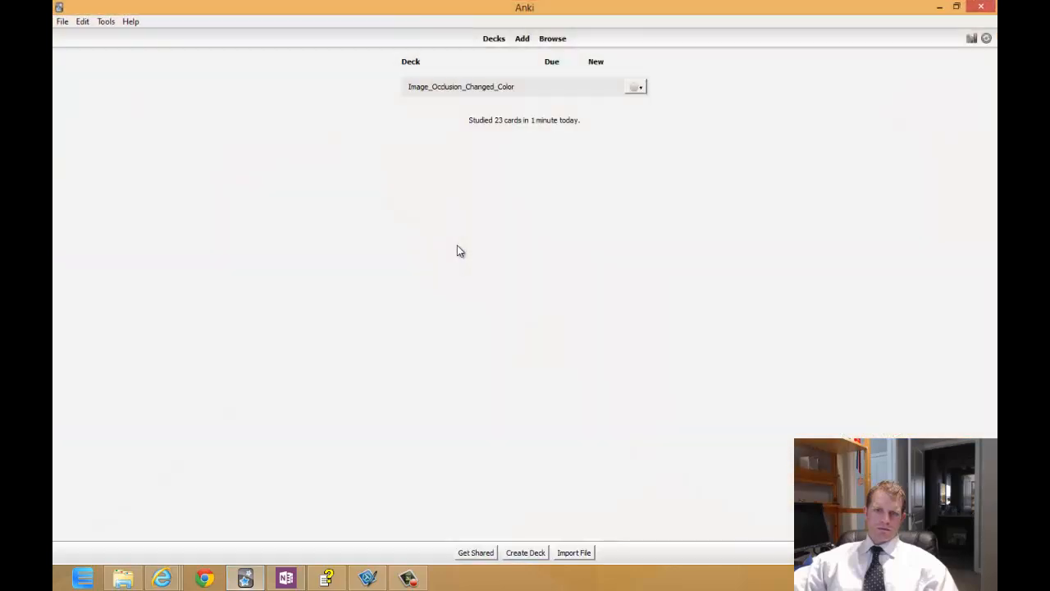
pyautogui.moveTo(466, 225)
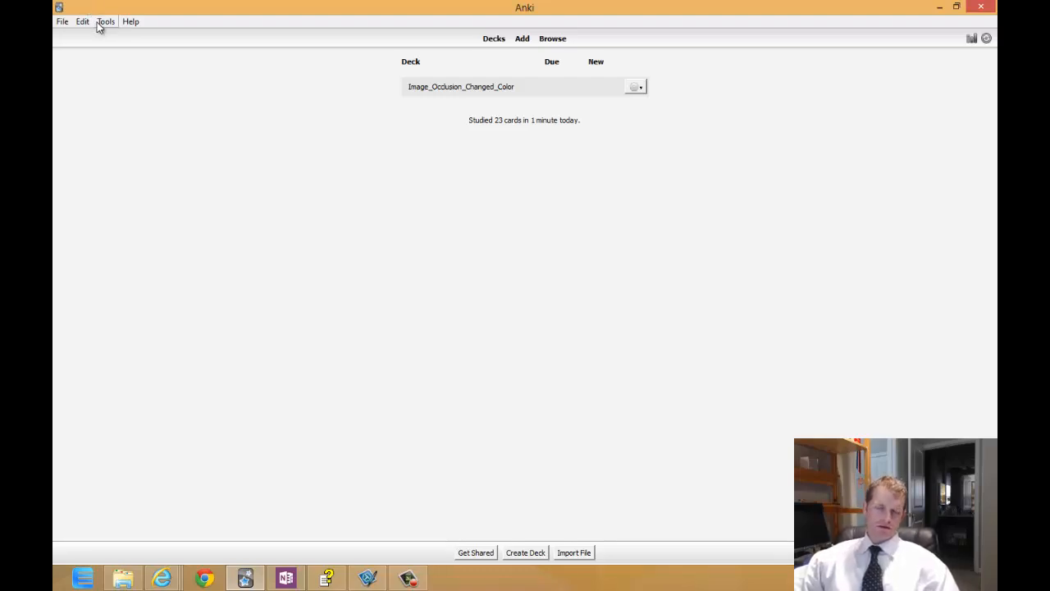
pyautogui.click(105, 21)
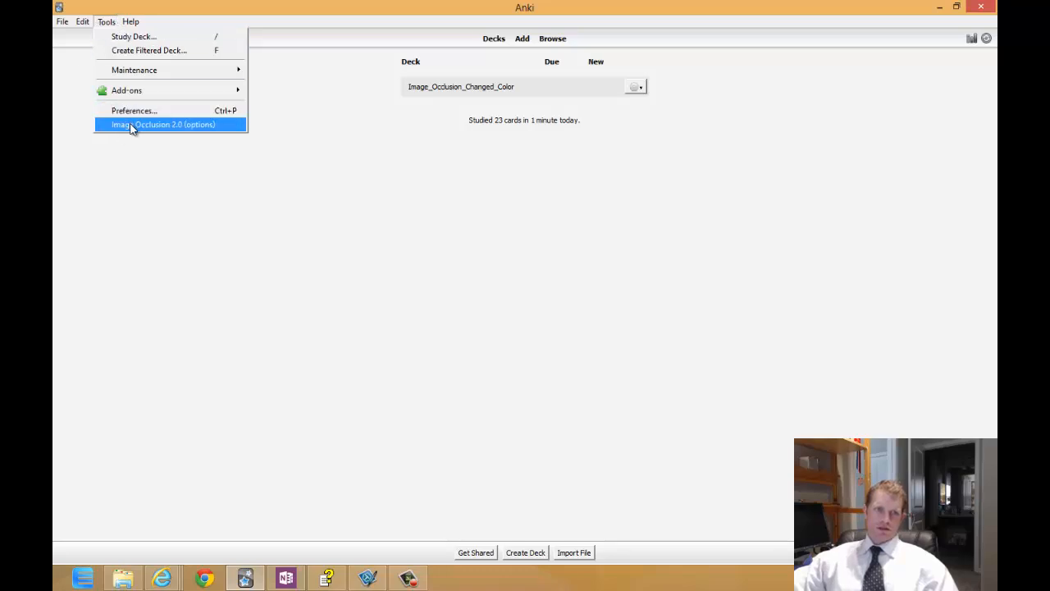
# Step: Bring up the Image Occlusion 2.0 options window and move it fully into view
pyautogui.click(163, 125)
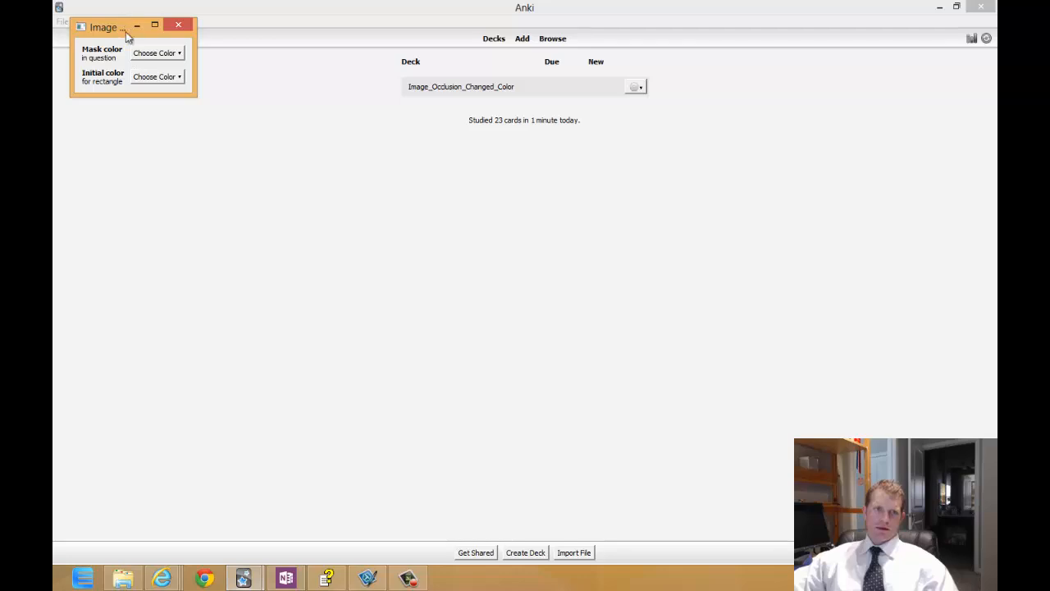
pyautogui.moveTo(105, 26); pyautogui.dragTo(223, 120)
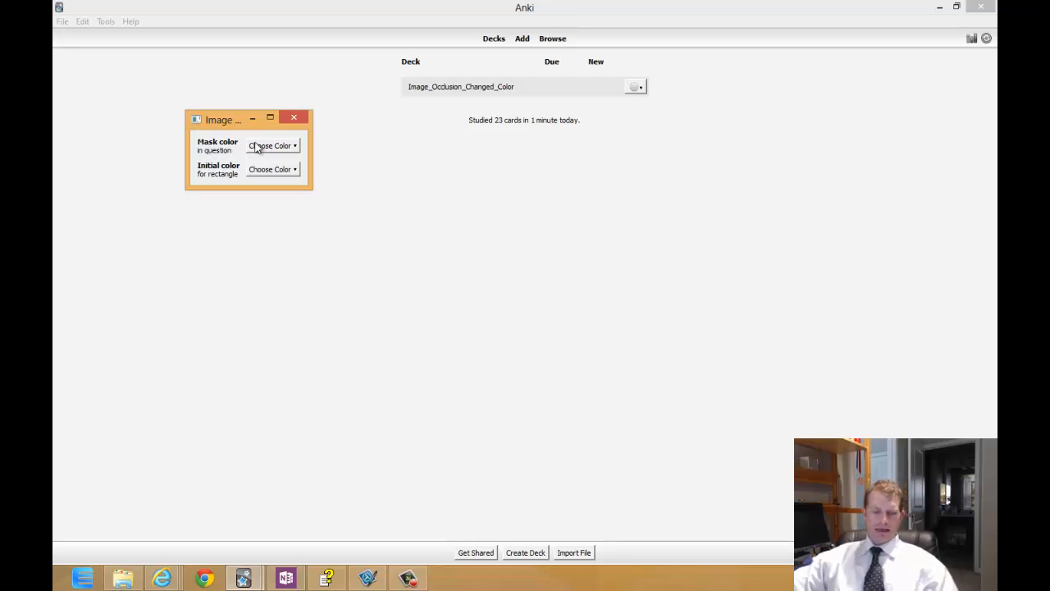
pyautogui.moveTo(287, 141)
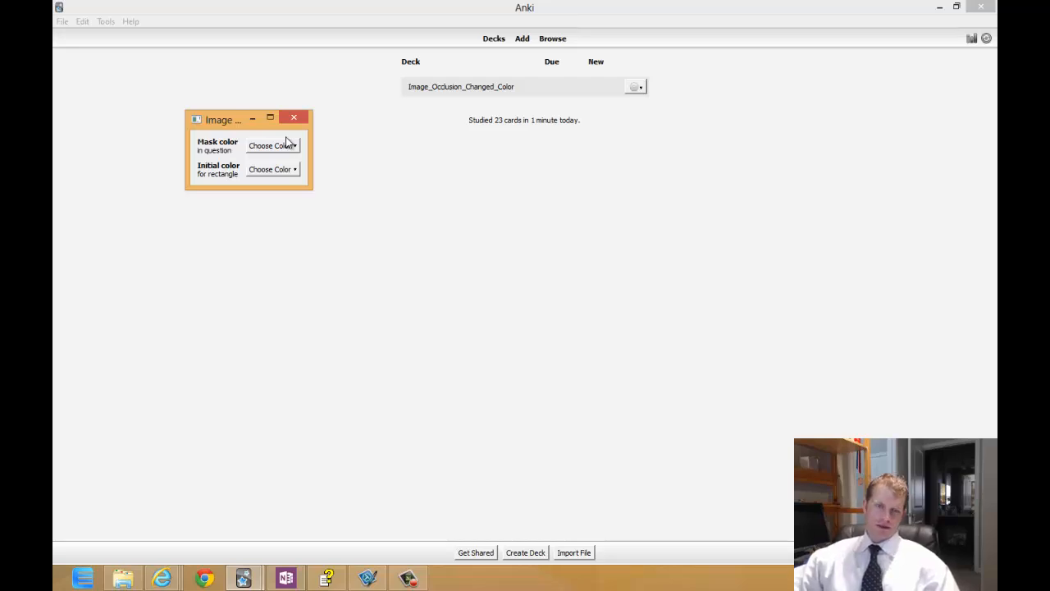
pyautogui.moveTo(199, 174)
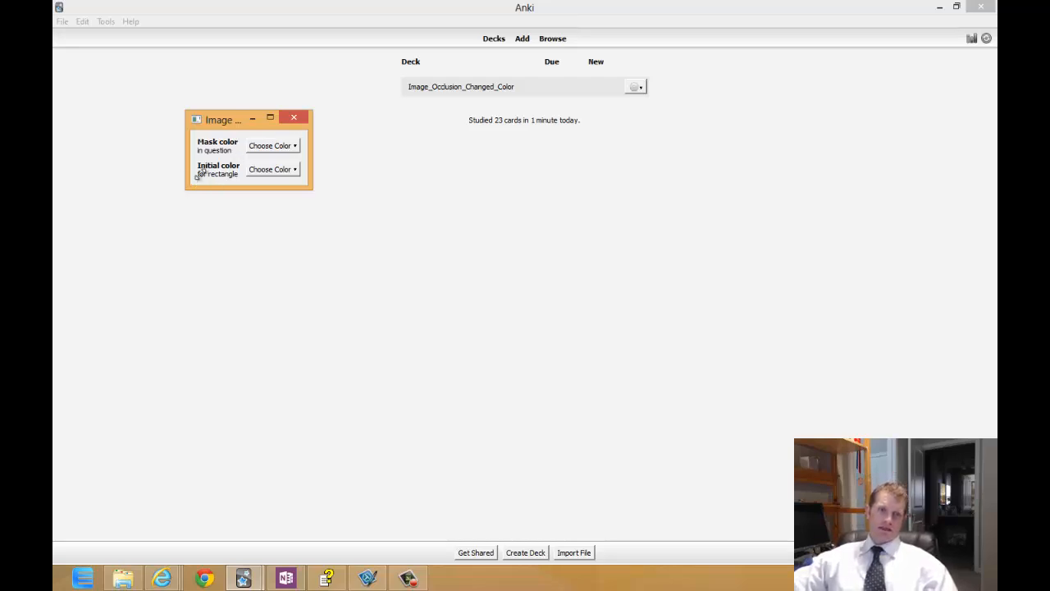
pyautogui.moveTo(223, 180)
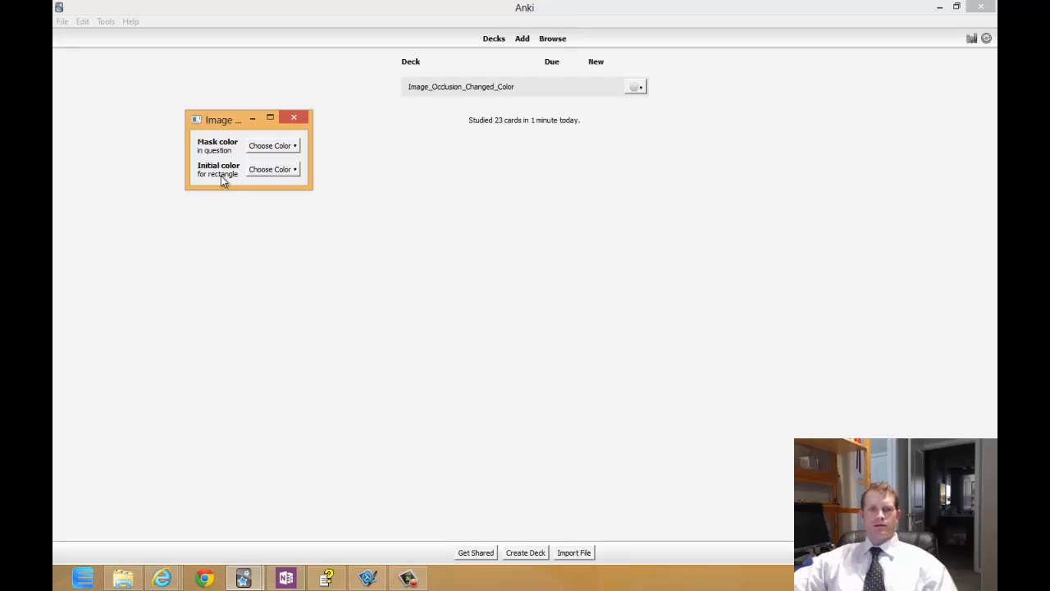
pyautogui.moveTo(206, 204)
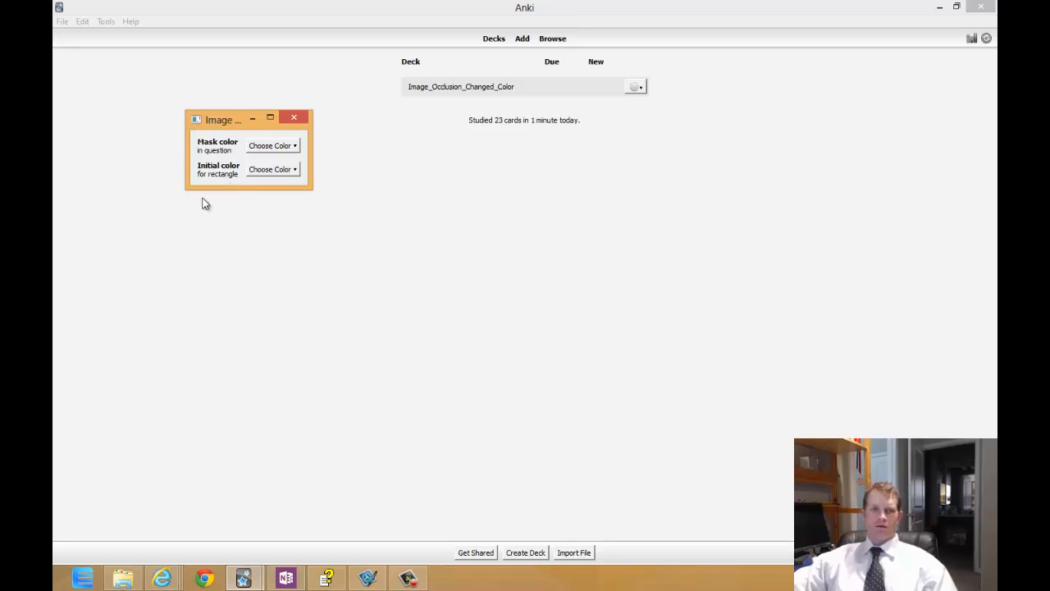
pyautogui.moveTo(238, 153)
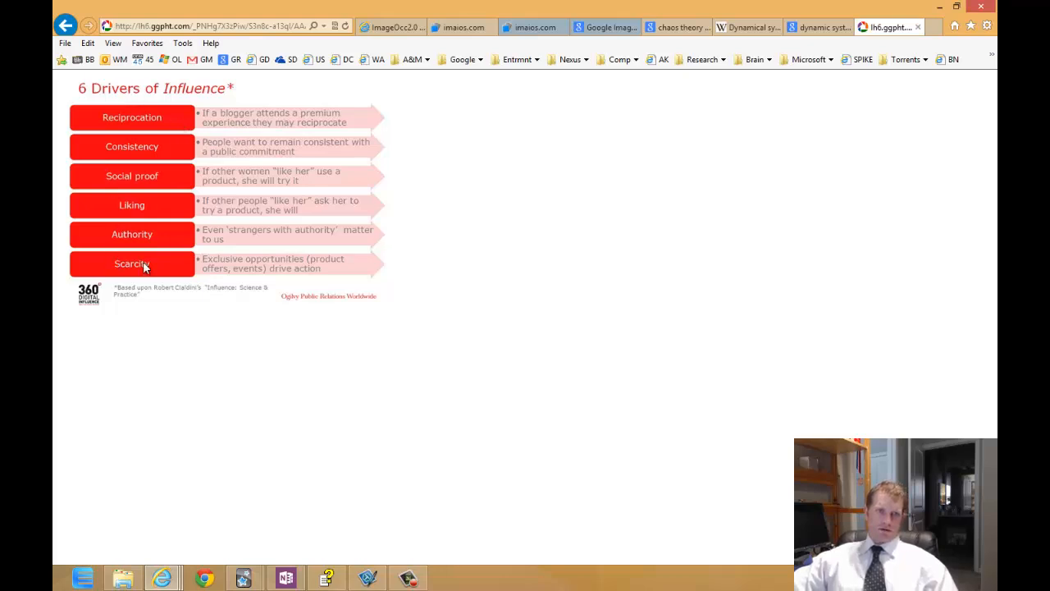
pyautogui.moveTo(121, 111)
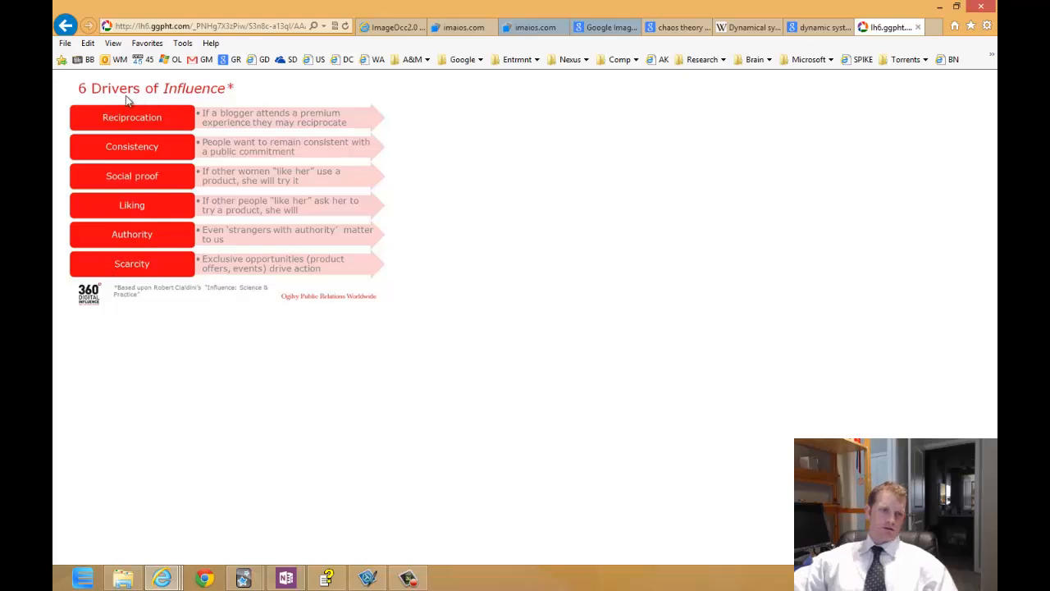
pyautogui.moveTo(417, 97)
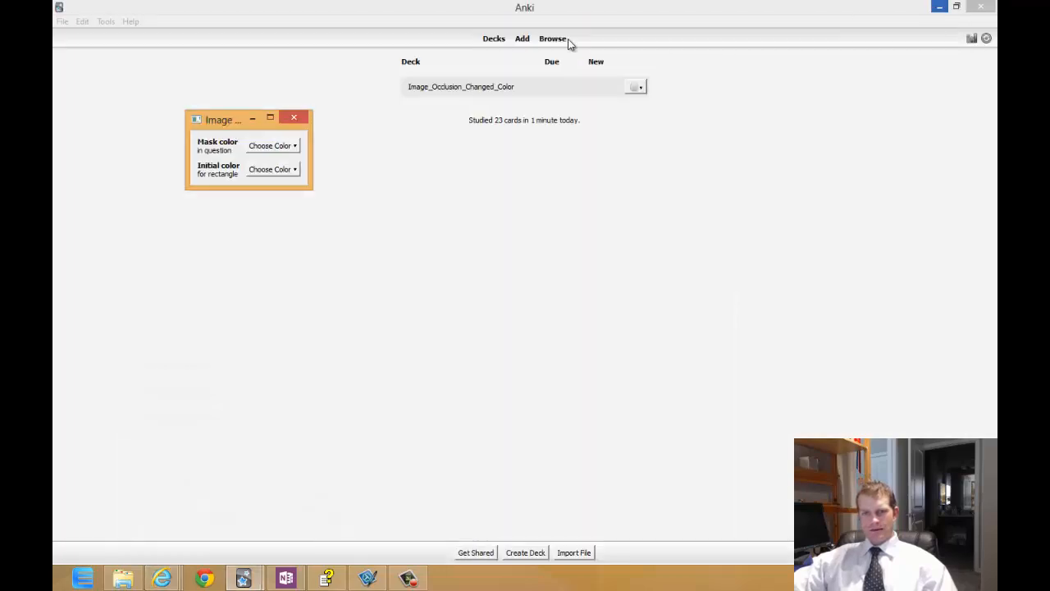
# Step: Pick a new mask colour and a new initial rectangle colour, then dismiss the options window
pyautogui.click(271, 144)
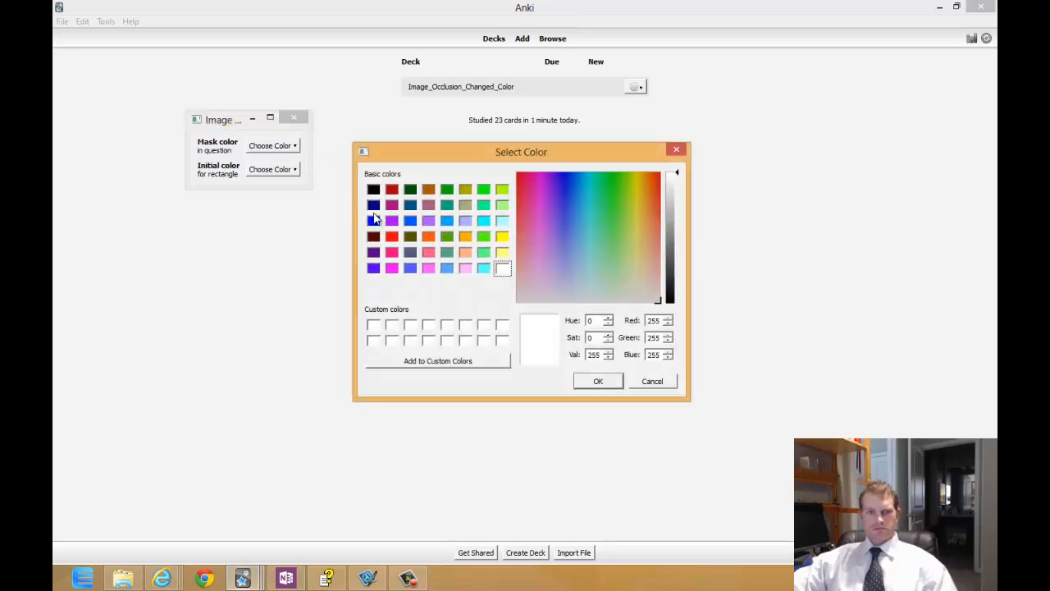
pyautogui.click(374, 219)
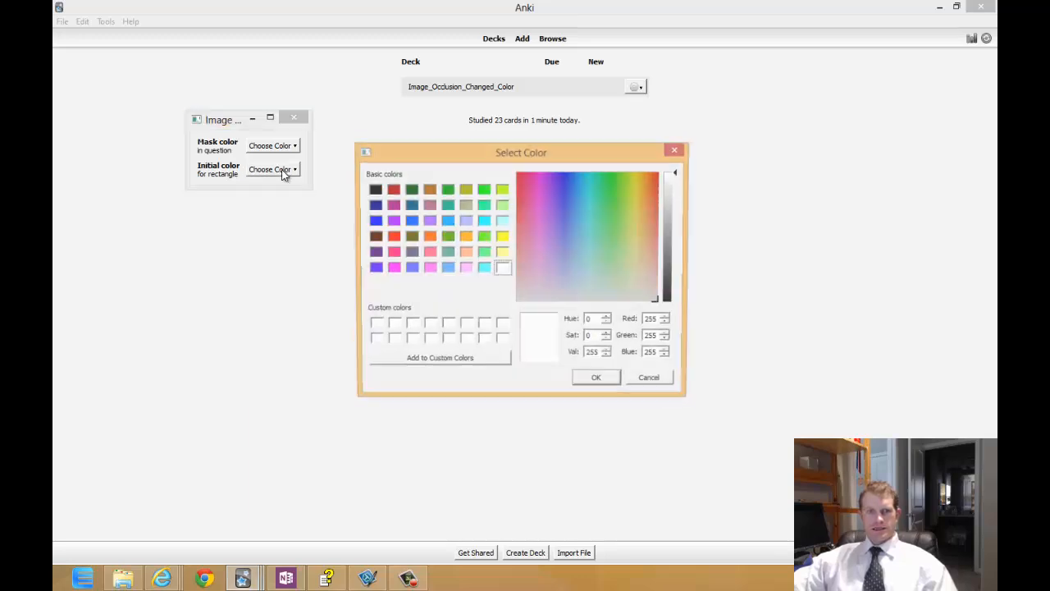
pyautogui.click(392, 237)
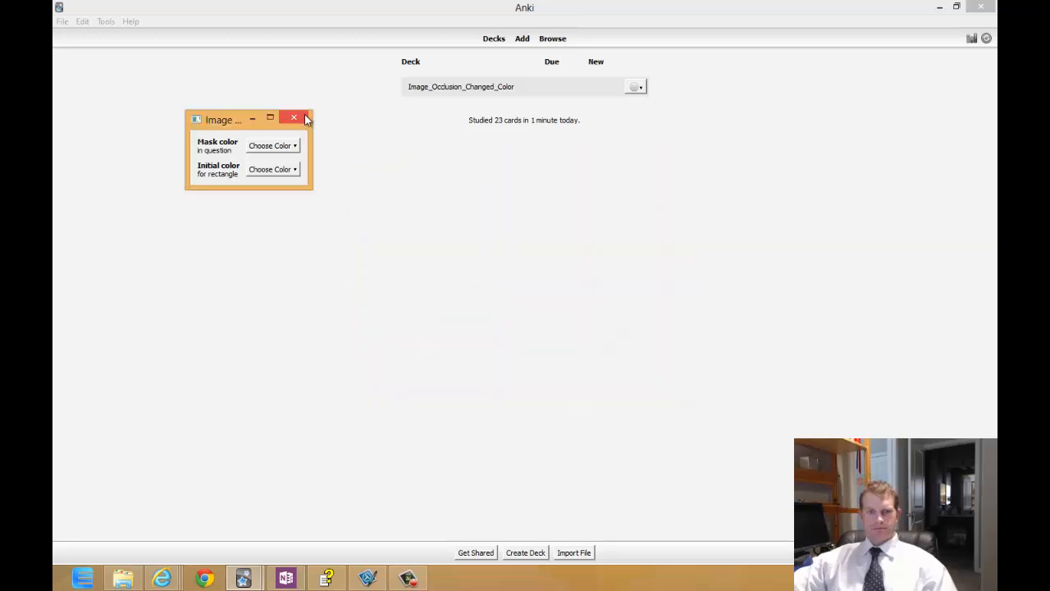
pyautogui.click(292, 118)
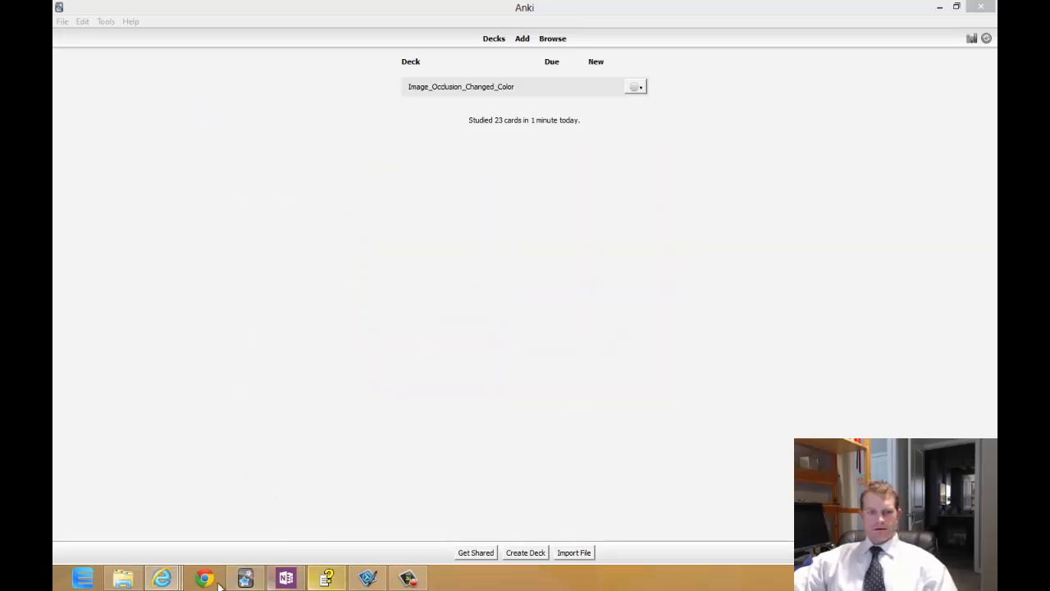
pyautogui.moveTo(161, 577)
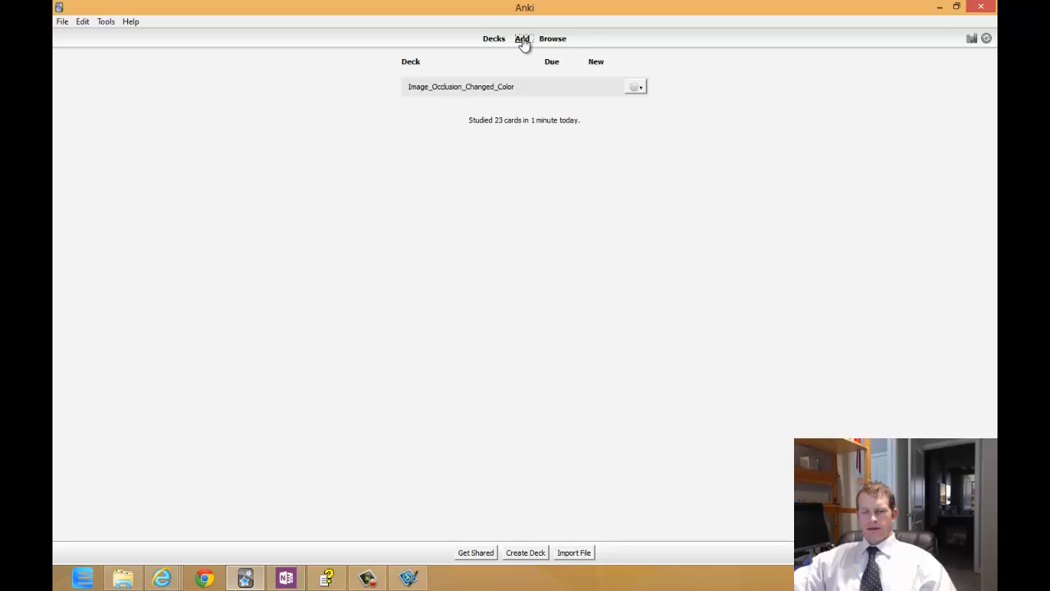
# Step: Start a new Cloze card and load the '6 Drivers of Influence' slide into the occlusion editor
pyautogui.click(522, 40)
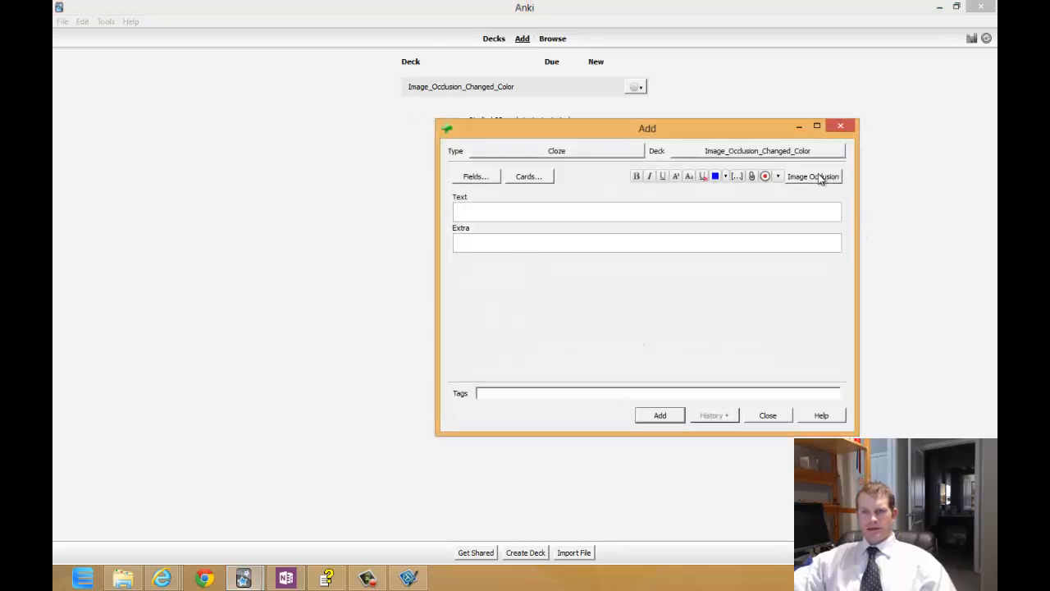
pyautogui.click(813, 176)
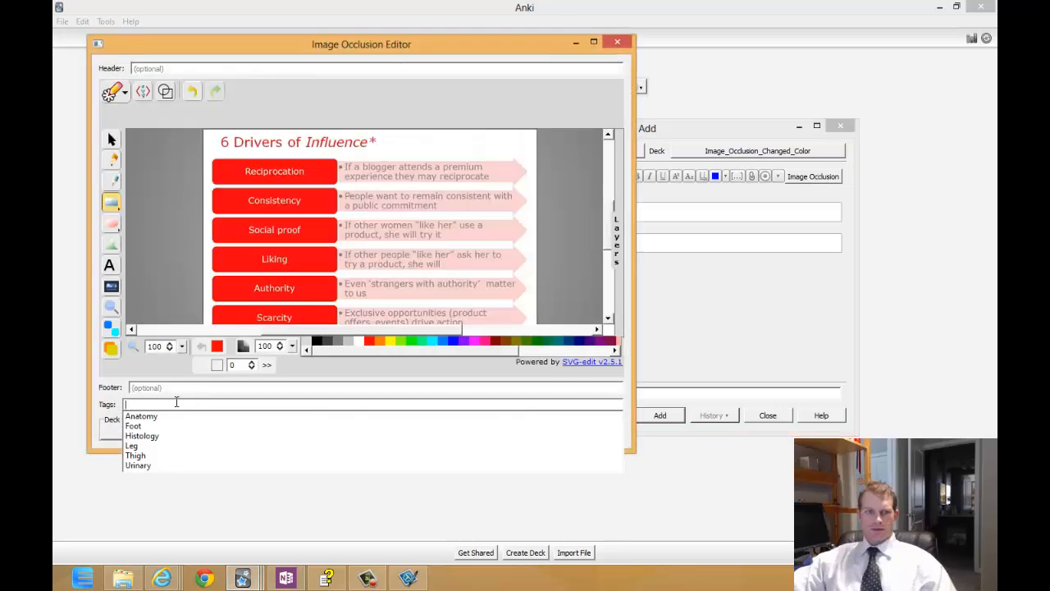
# Step: Header 'Changed Color', box all six driver names, add six non-overlapping notes, and show the deck overview
pyautogui.click(594, 43)
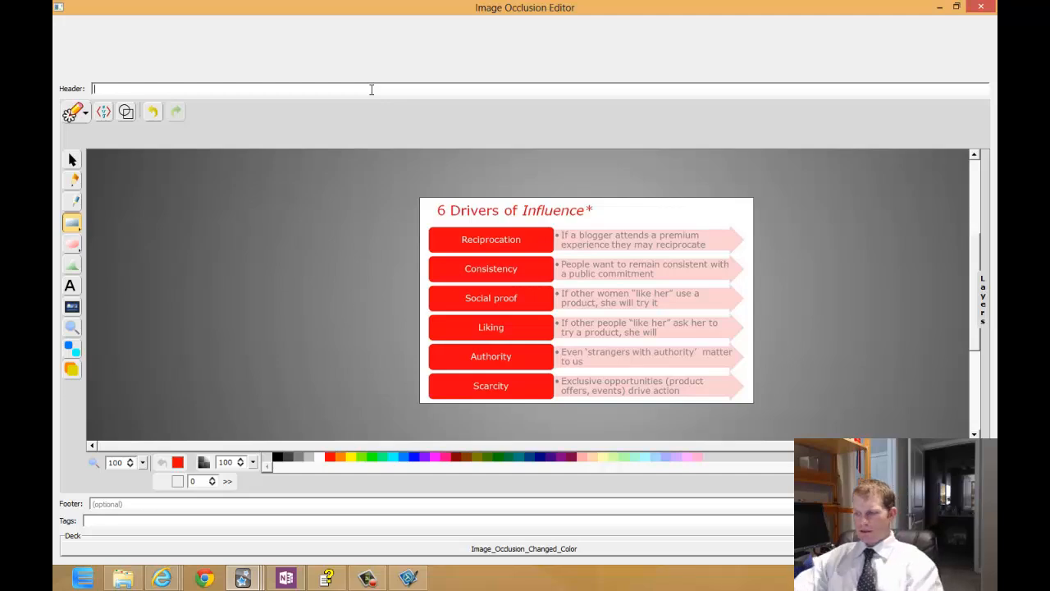
pyautogui.write('Changed Color')
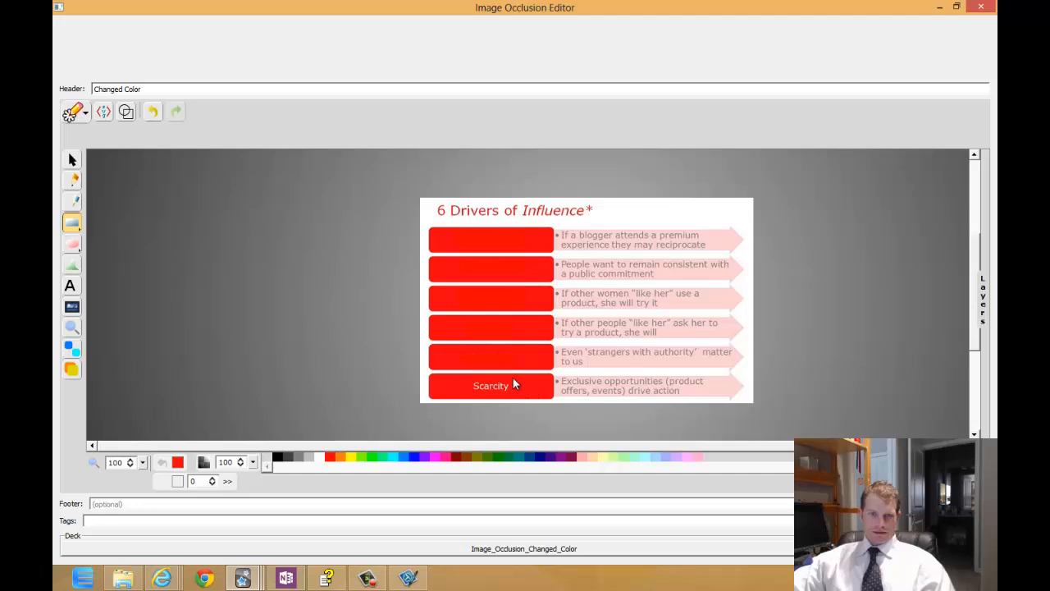
pyautogui.click(491, 386)
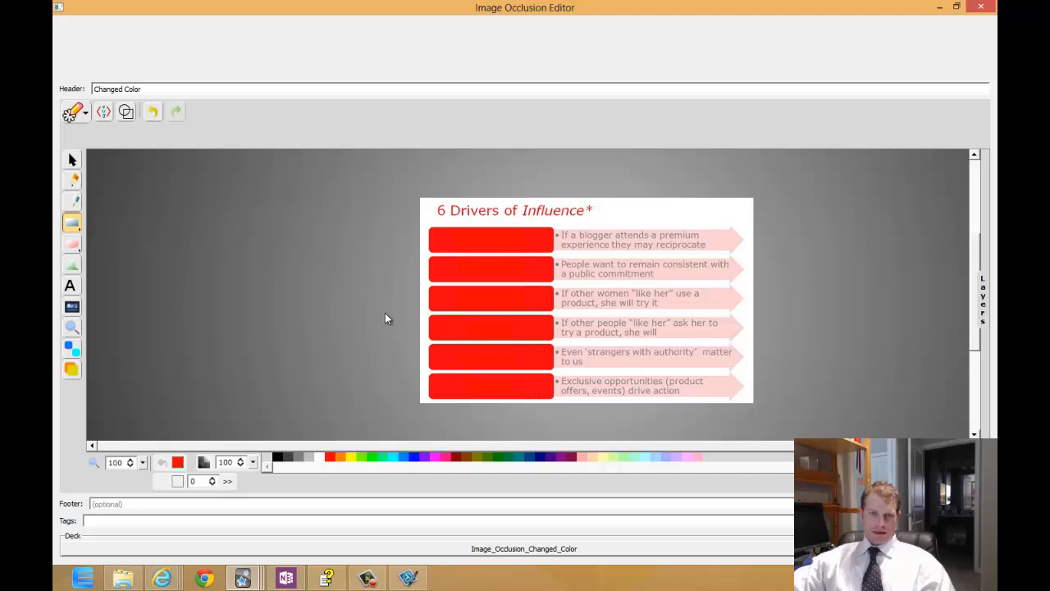
pyautogui.moveTo(72, 348)
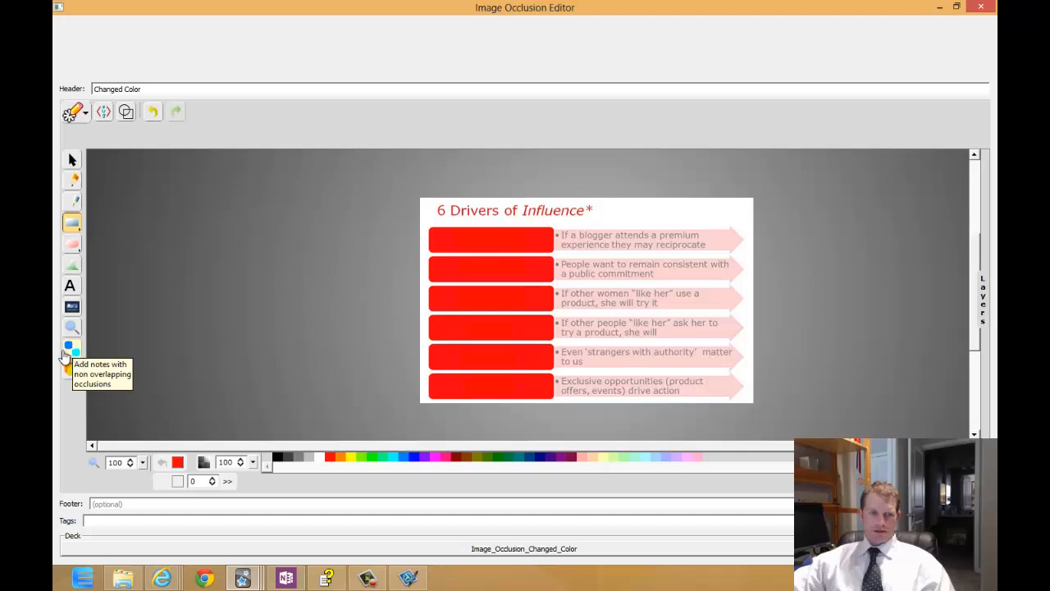
pyautogui.moveTo(72, 354)
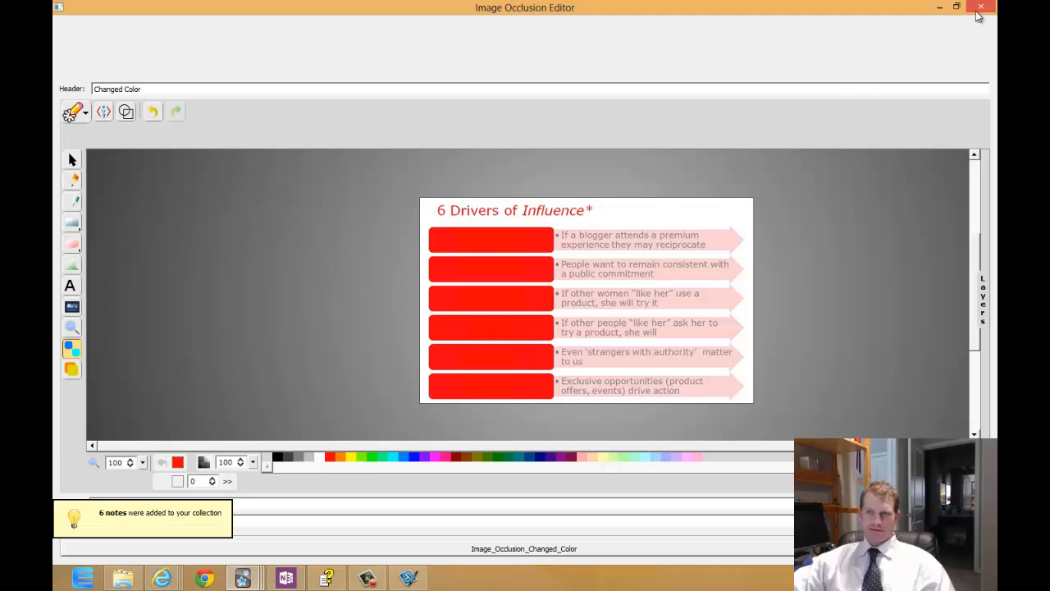
pyautogui.click(981, 7)
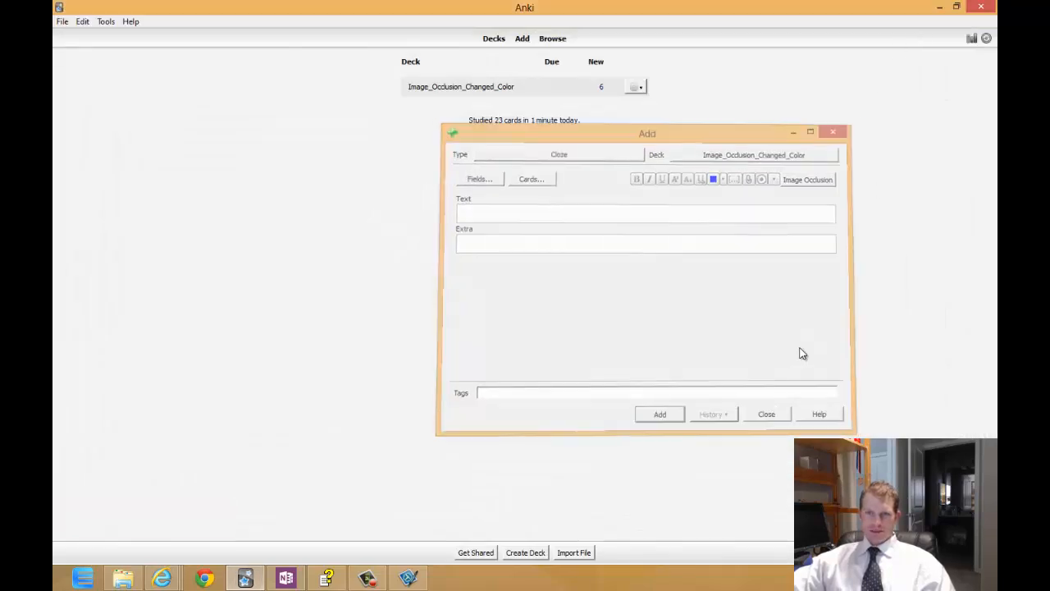
pyautogui.click(765, 413)
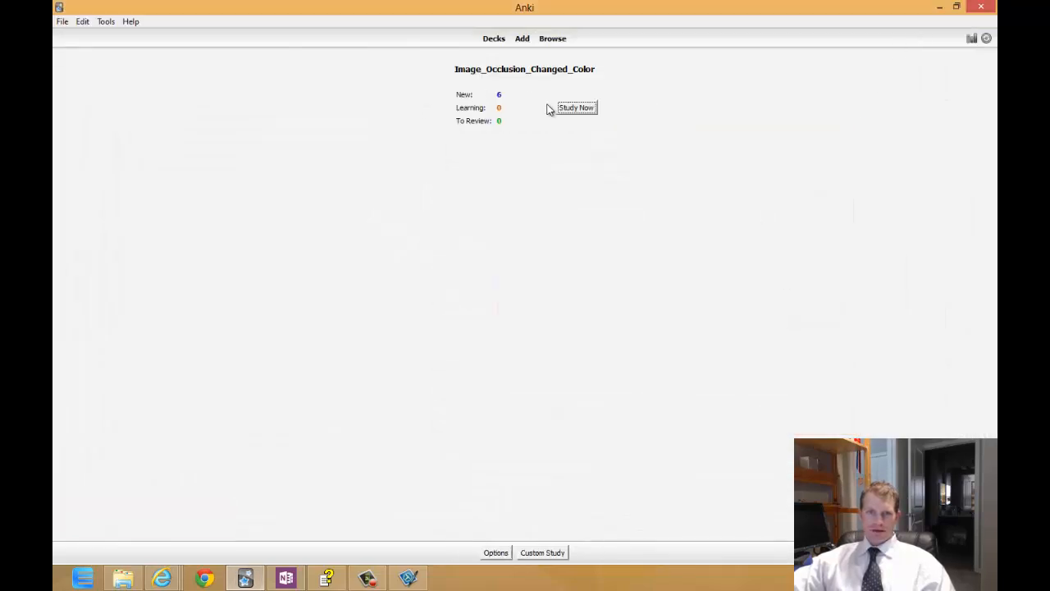
# Step: Study the deck, revealing Reciprocation and Social proof and grading each Good
pyautogui.click(576, 109)
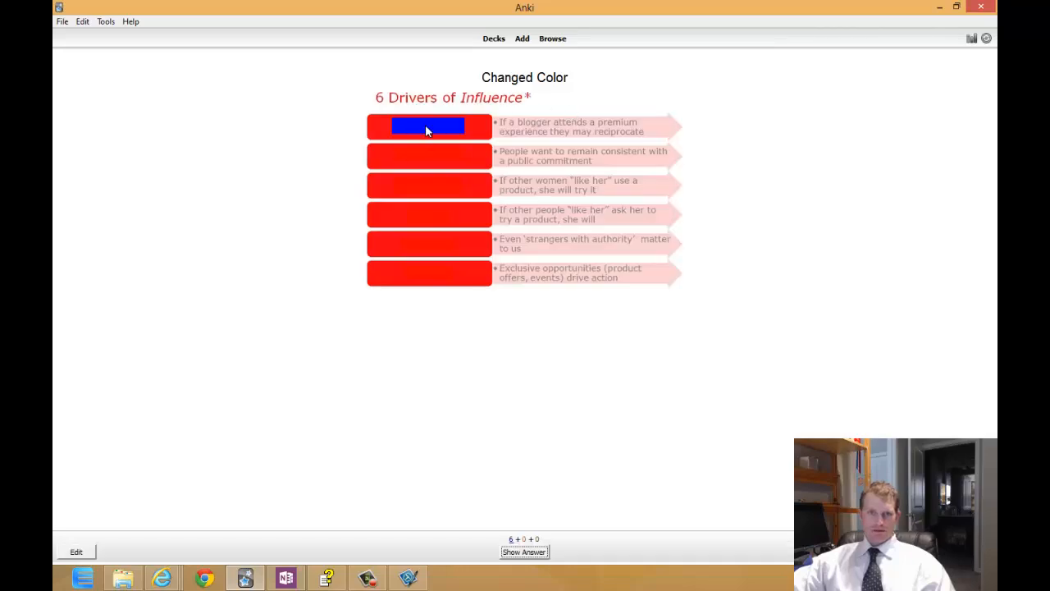
pyautogui.moveTo(438, 275)
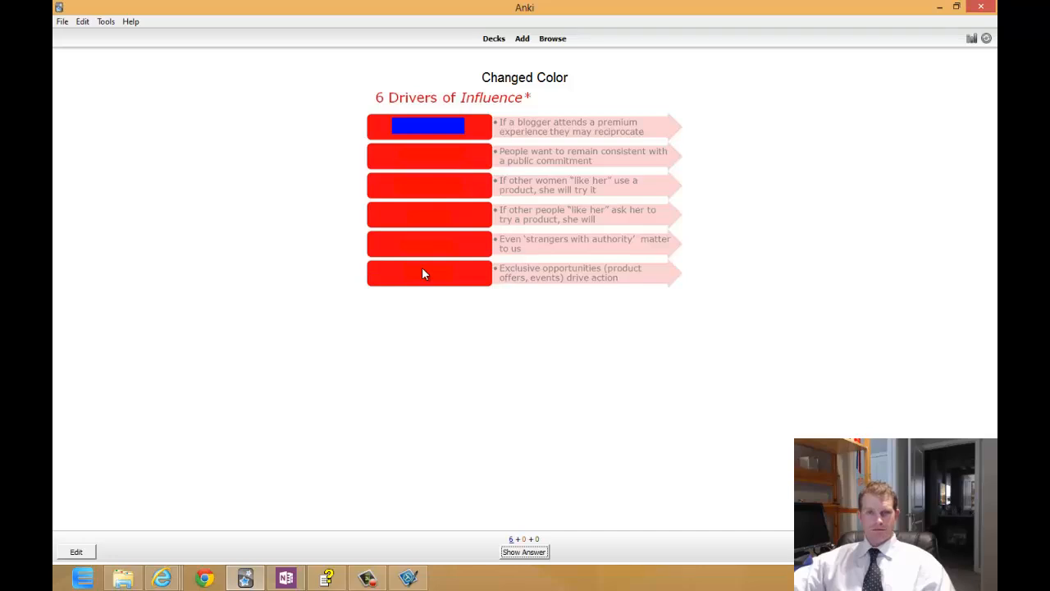
pyautogui.click(525, 552)
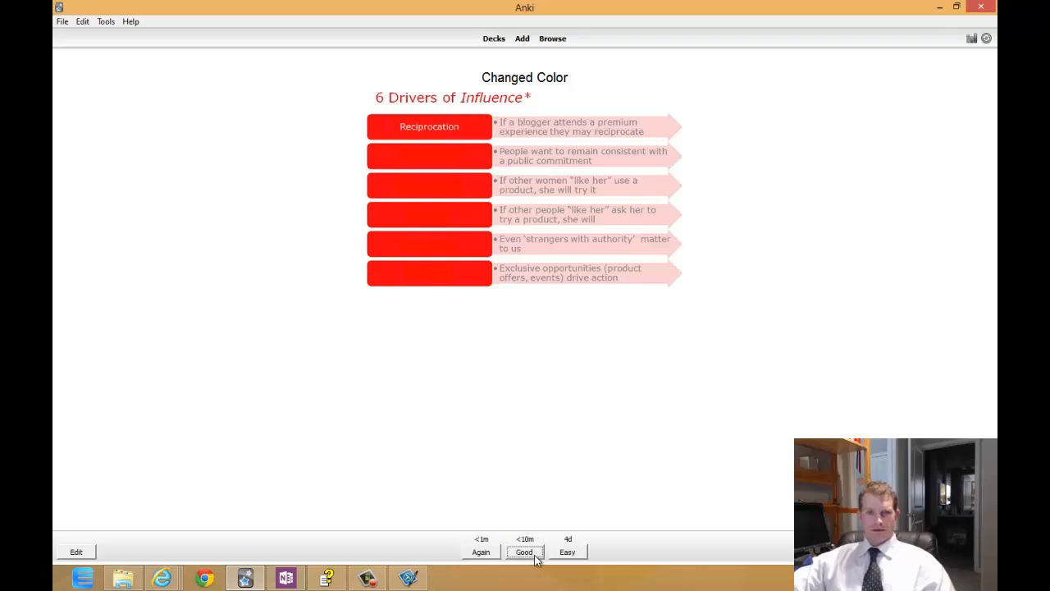
pyautogui.click(524, 551)
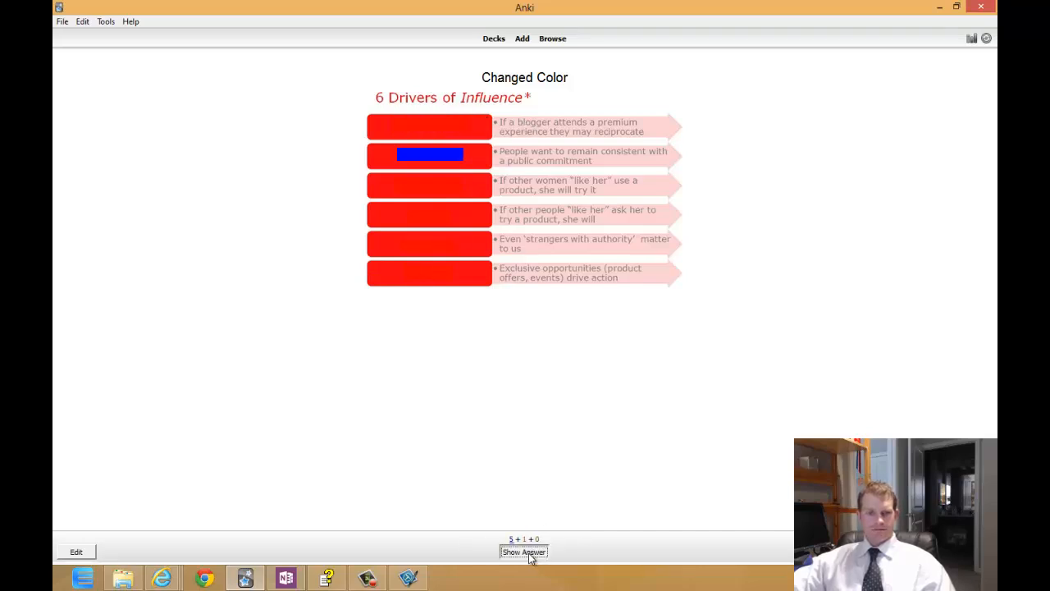
pyautogui.click(523, 552)
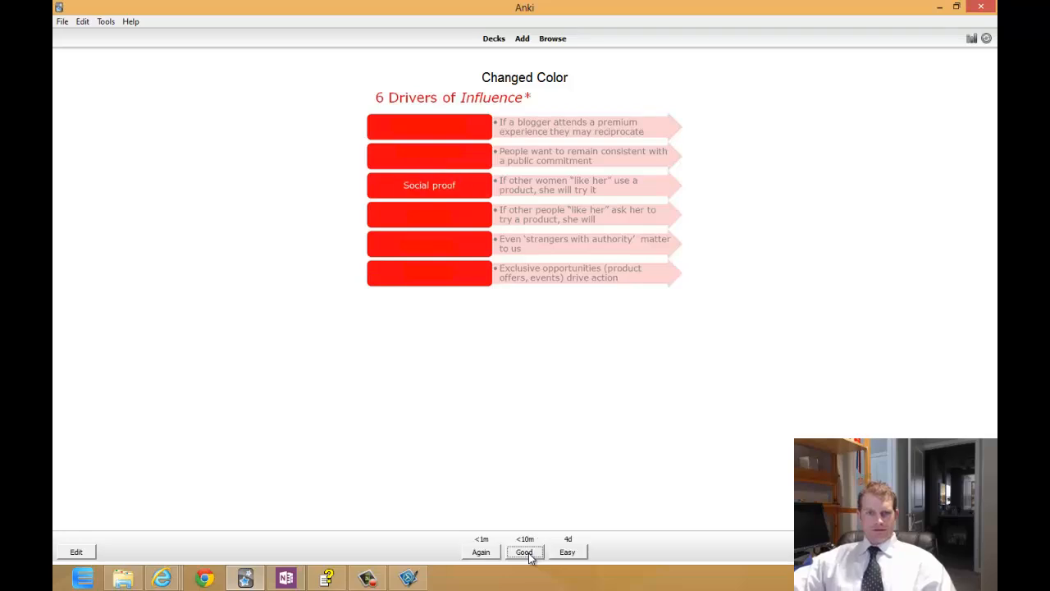
pyautogui.click(526, 552)
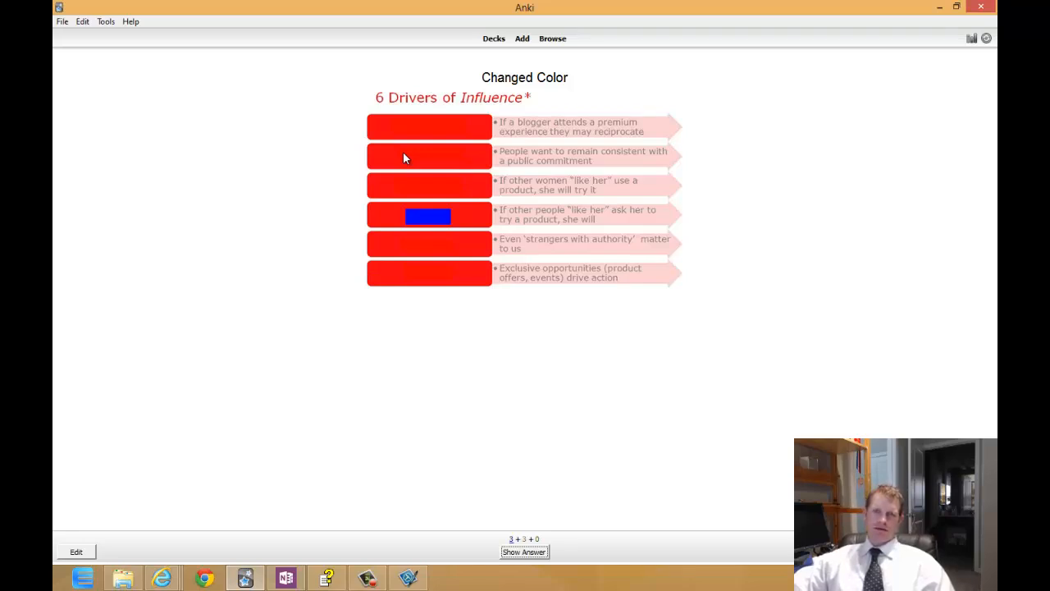
pyautogui.moveTo(407, 171)
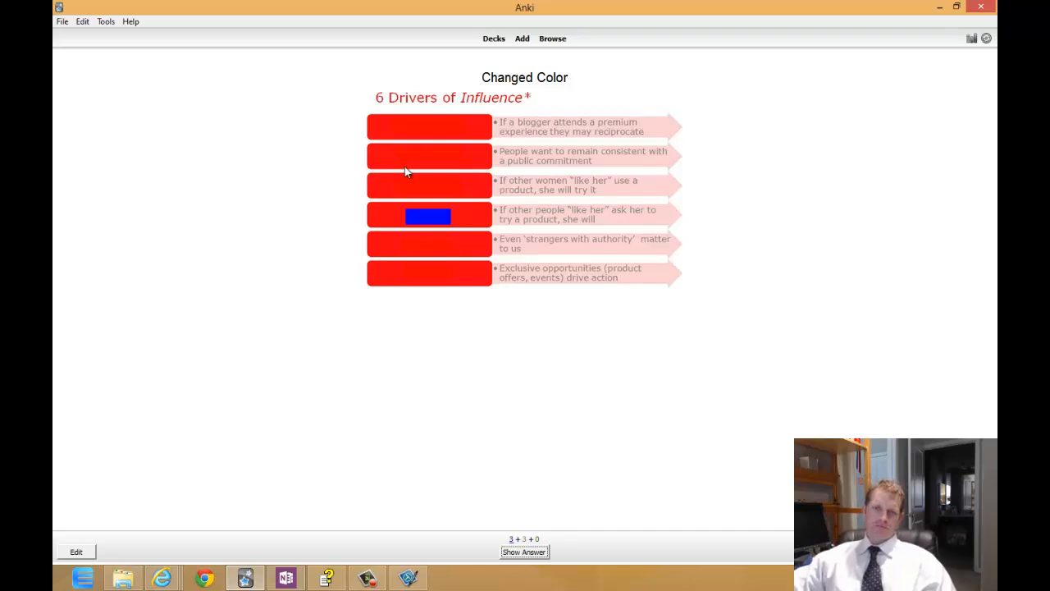
pyautogui.moveTo(976, 297)
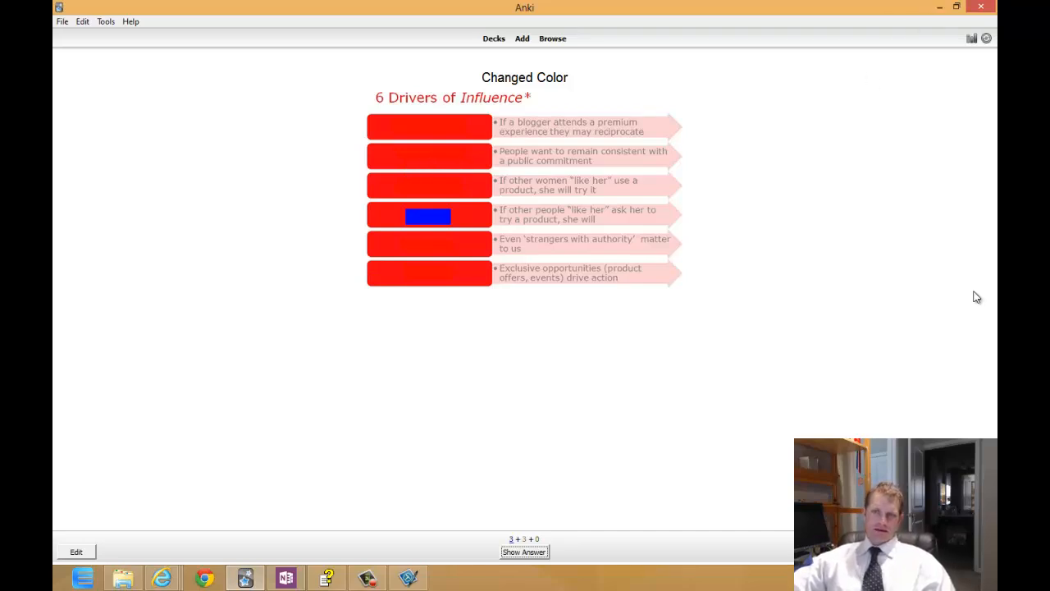